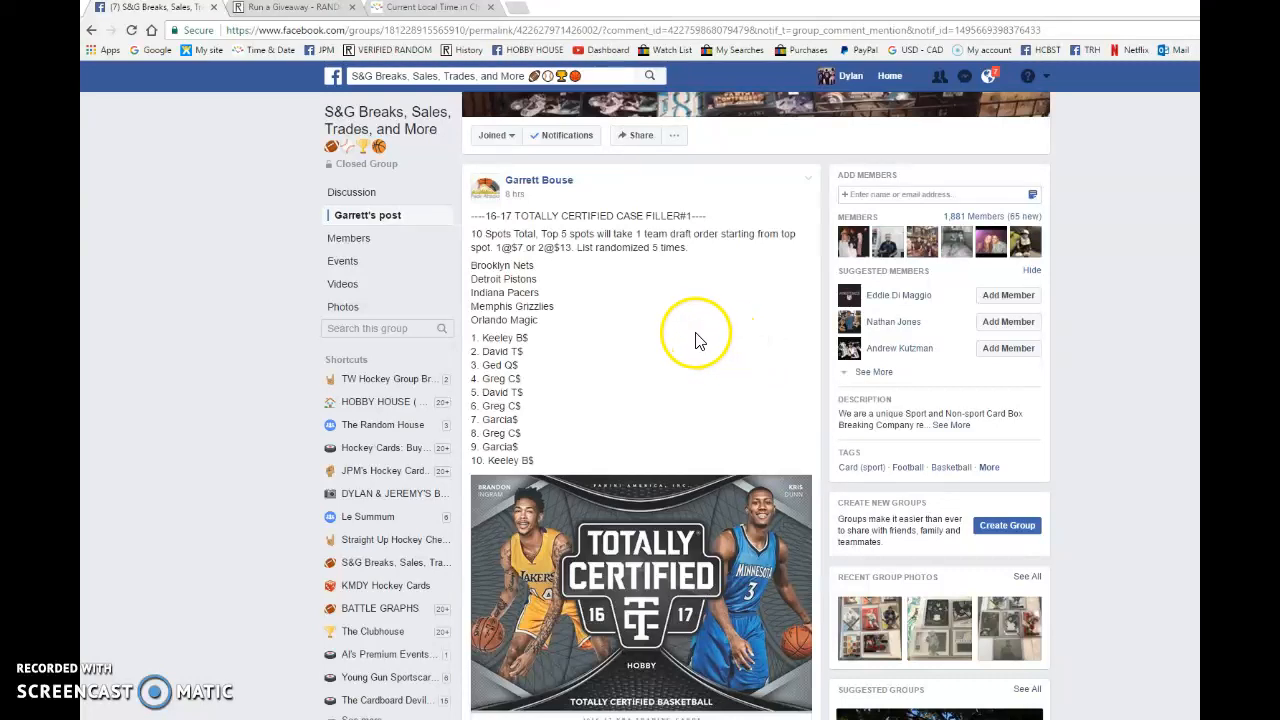
mouse_move(728, 275)
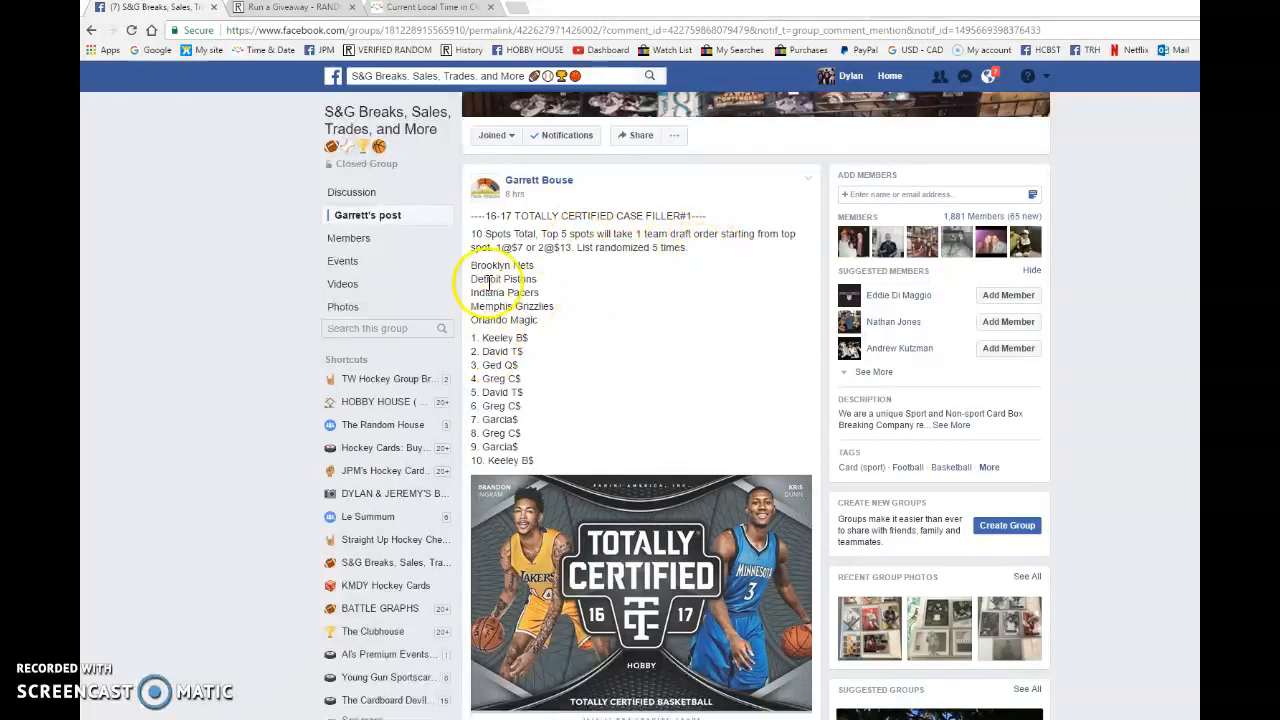
Select and copy the ten numbered names from the Facebook giveaway post.
drag(472, 265, 555, 292)
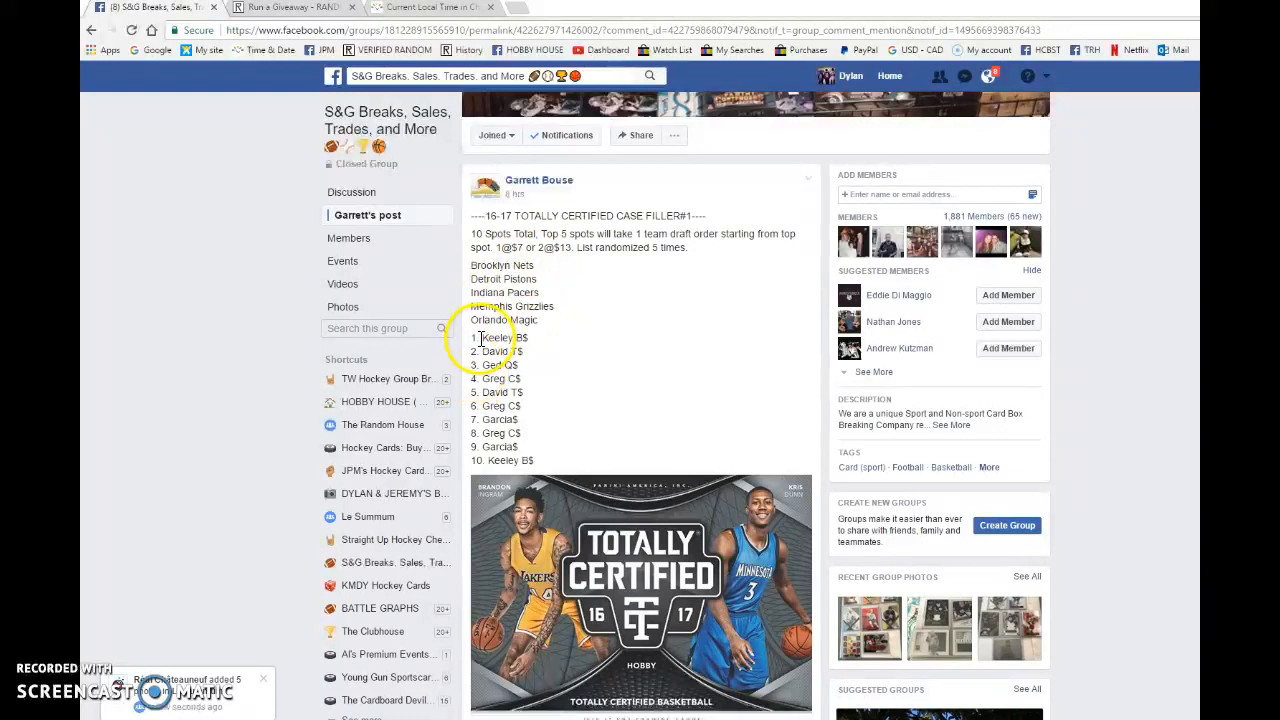
right_click(525, 355)
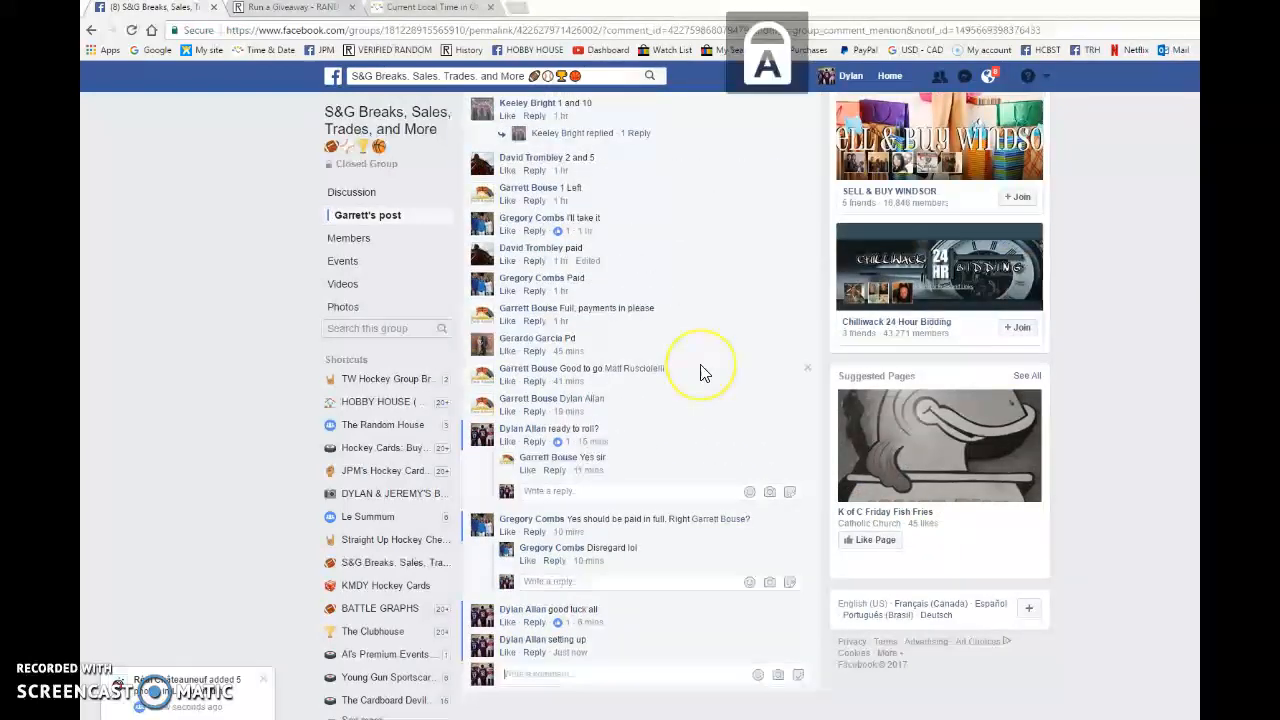
Begin the RANDOM.ORG giveaway, run rounds up to four, and select the round-four timestamp.
click(290, 7)
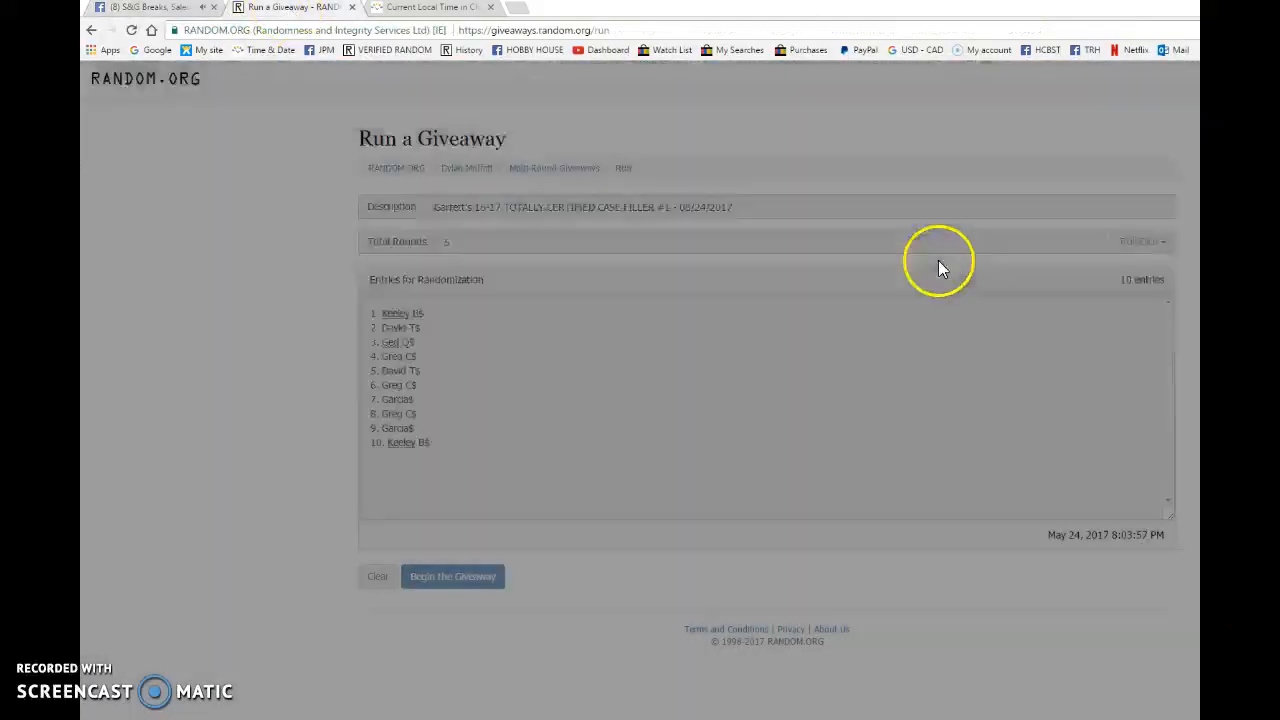
click(452, 576)
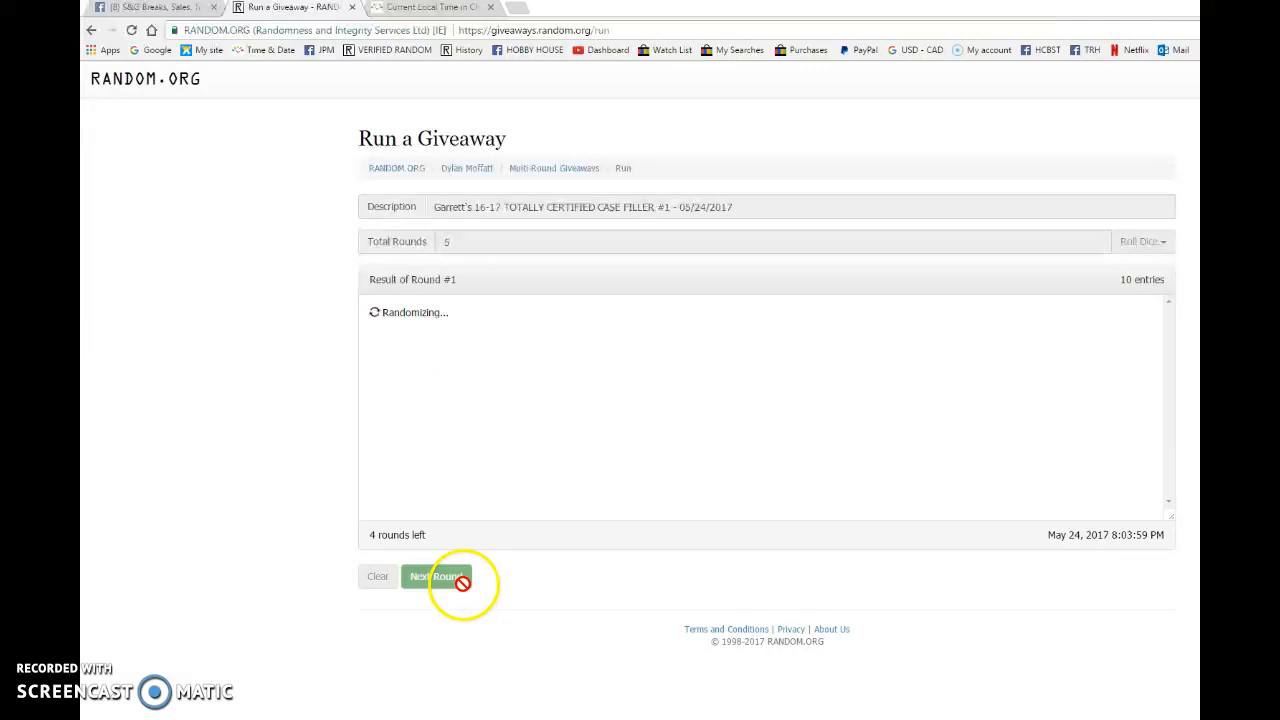
click(436, 576)
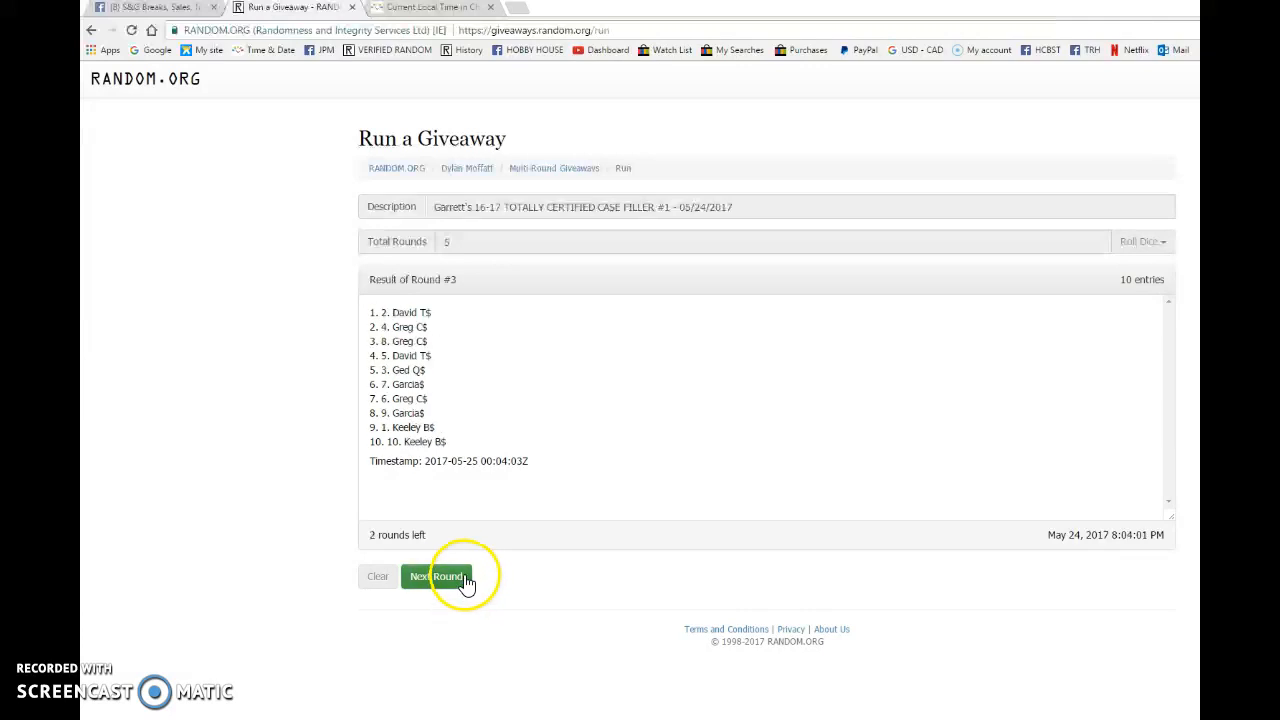
click(436, 576)
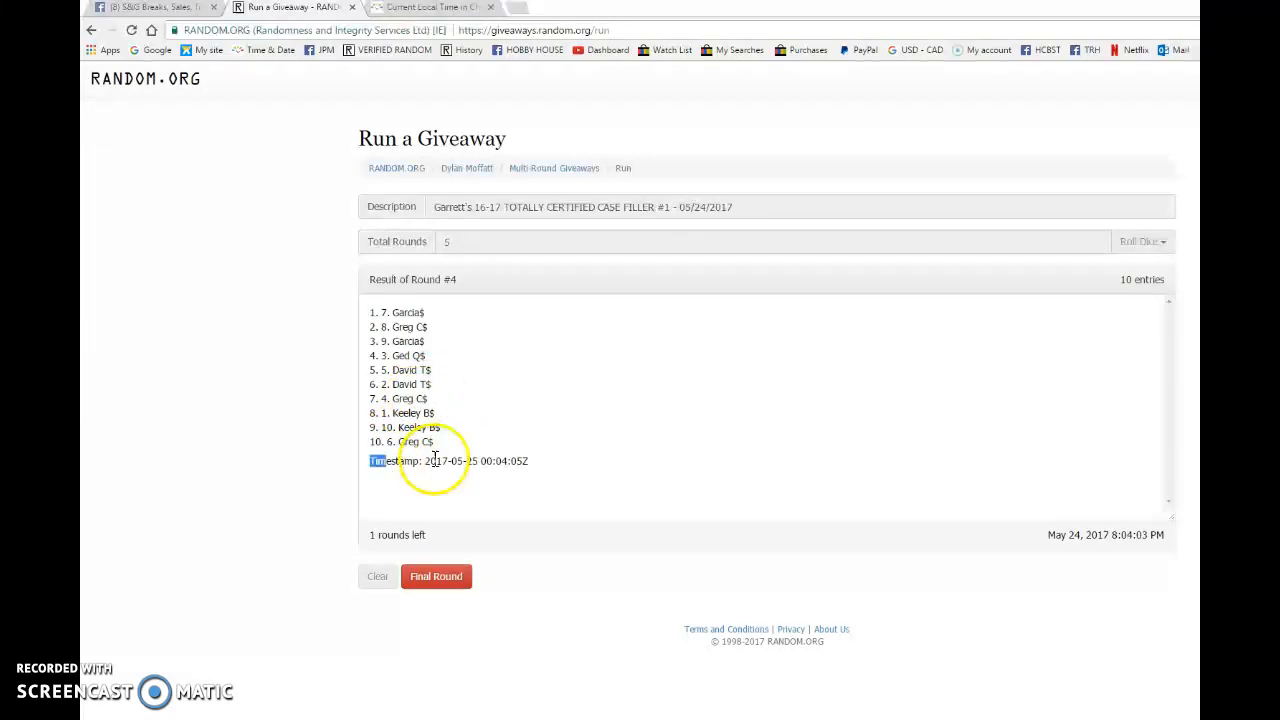
drag(378, 461, 530, 461)
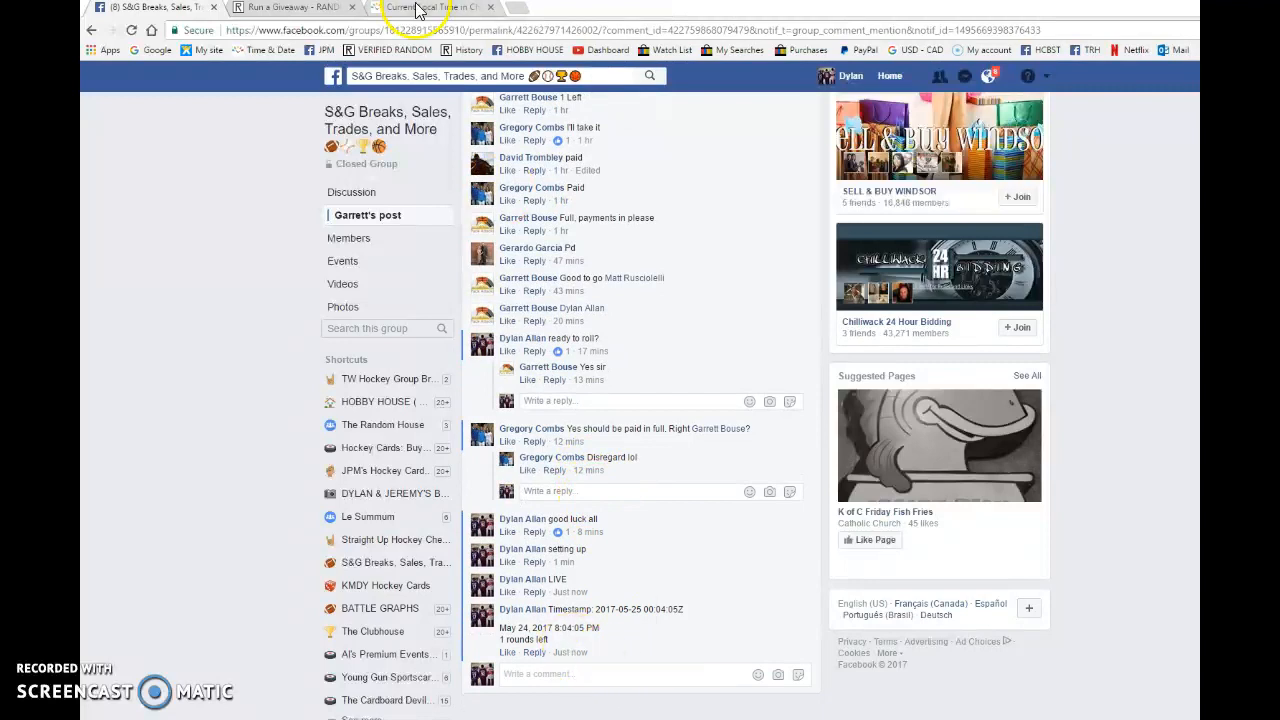
Run the final round, post its timestamp and code crmunr, then copy the top five results.
click(290, 7)
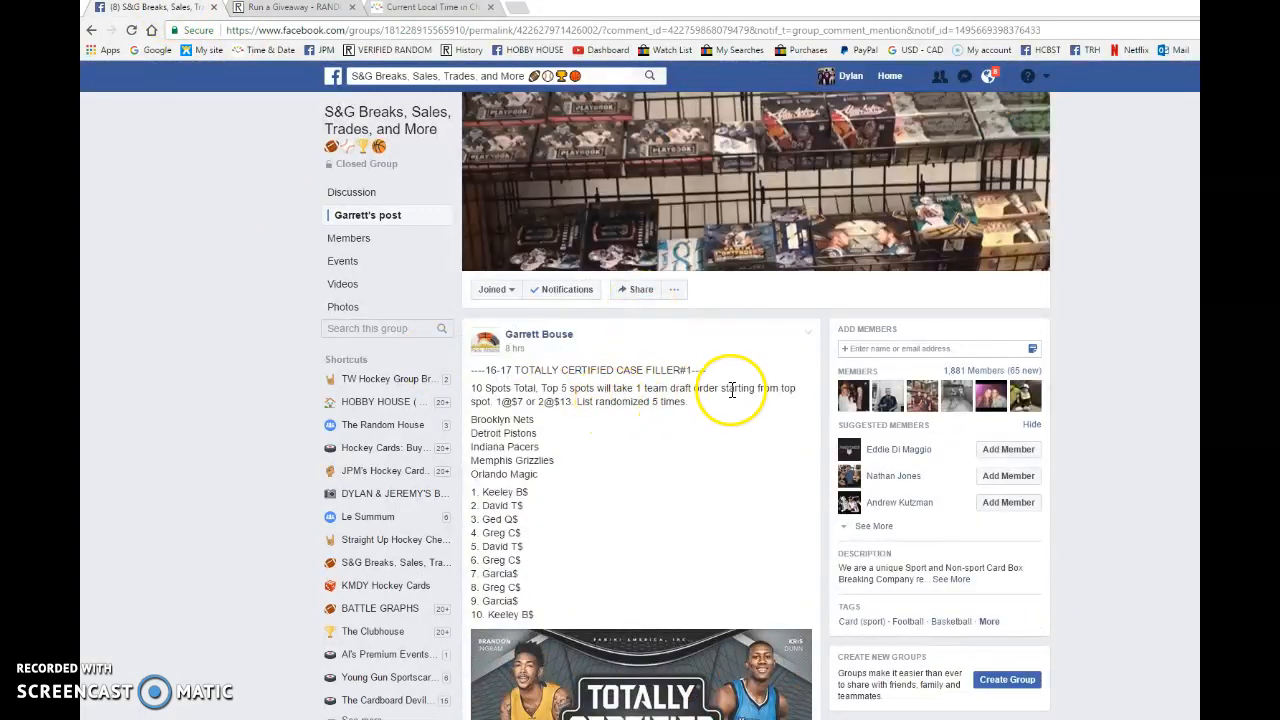
scroll(down, 3)
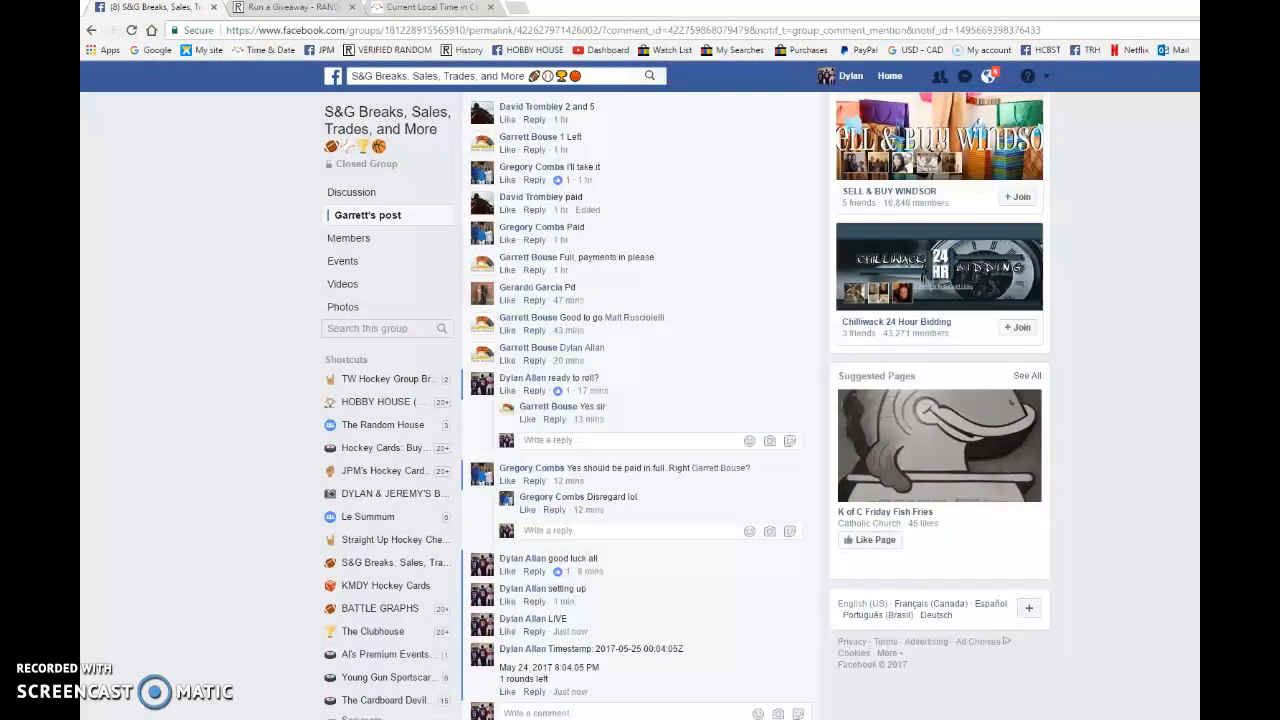
click(290, 8)
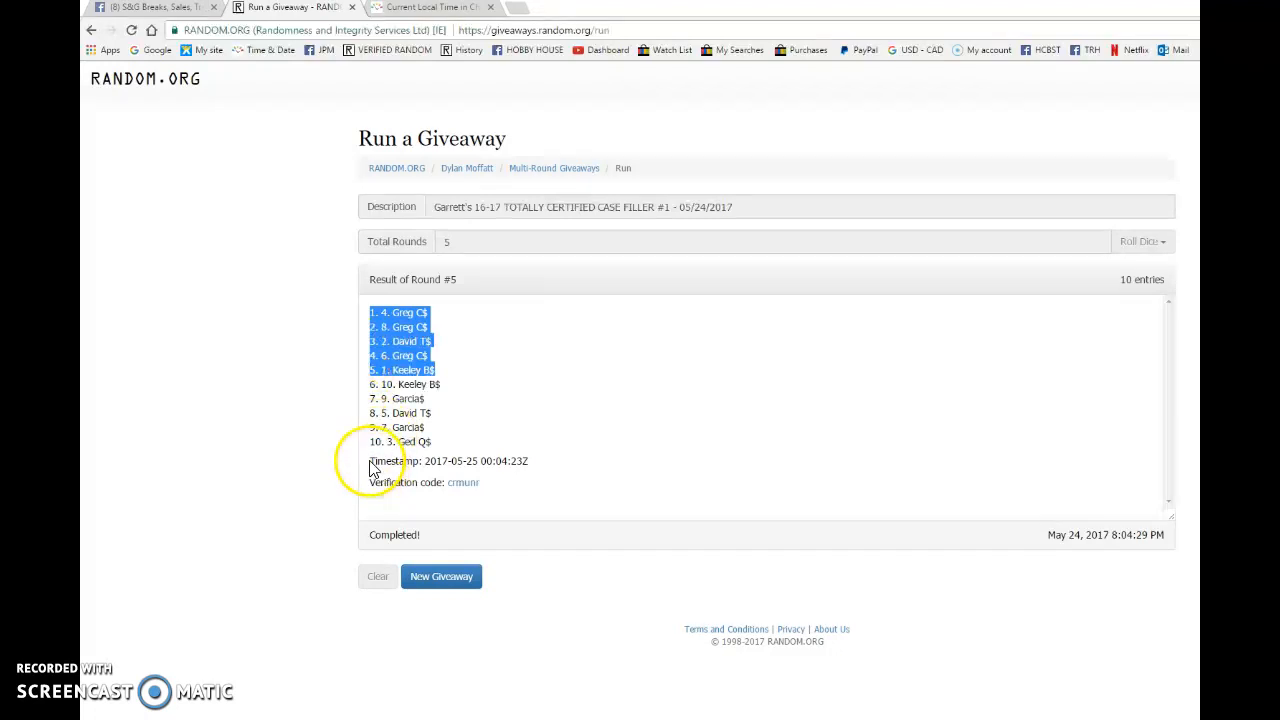
click(140, 7)
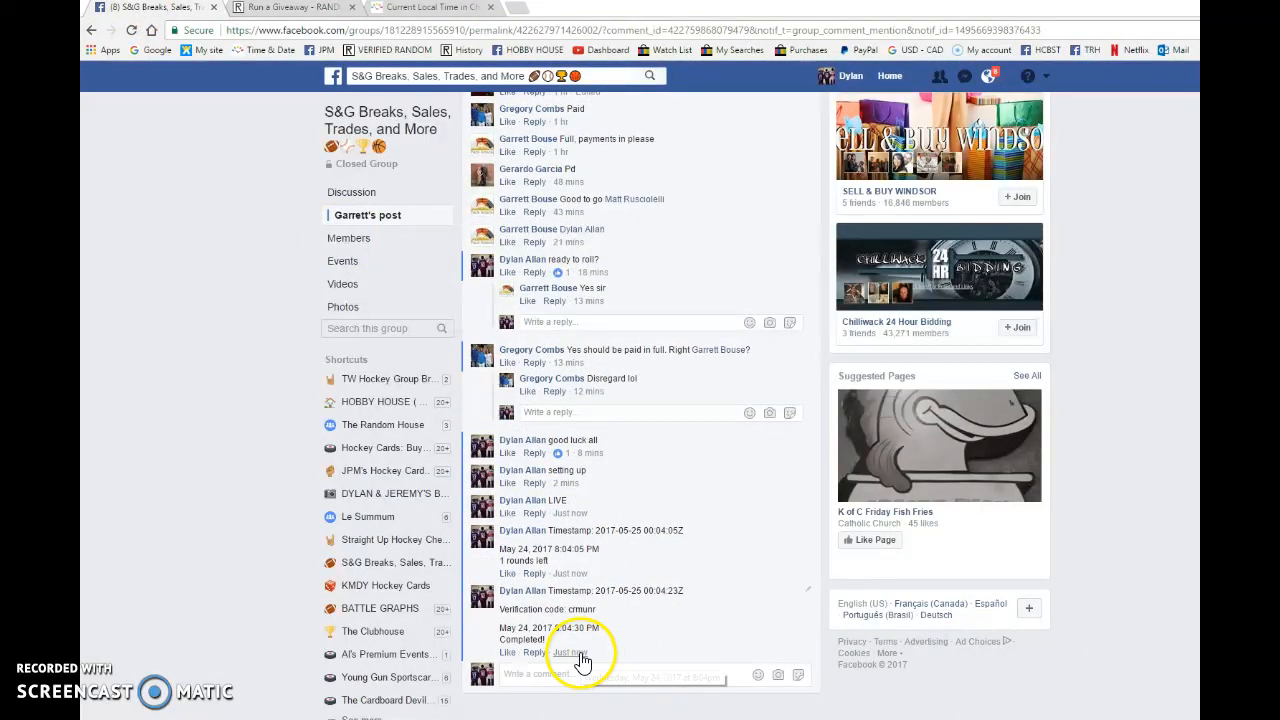
click(290, 7)
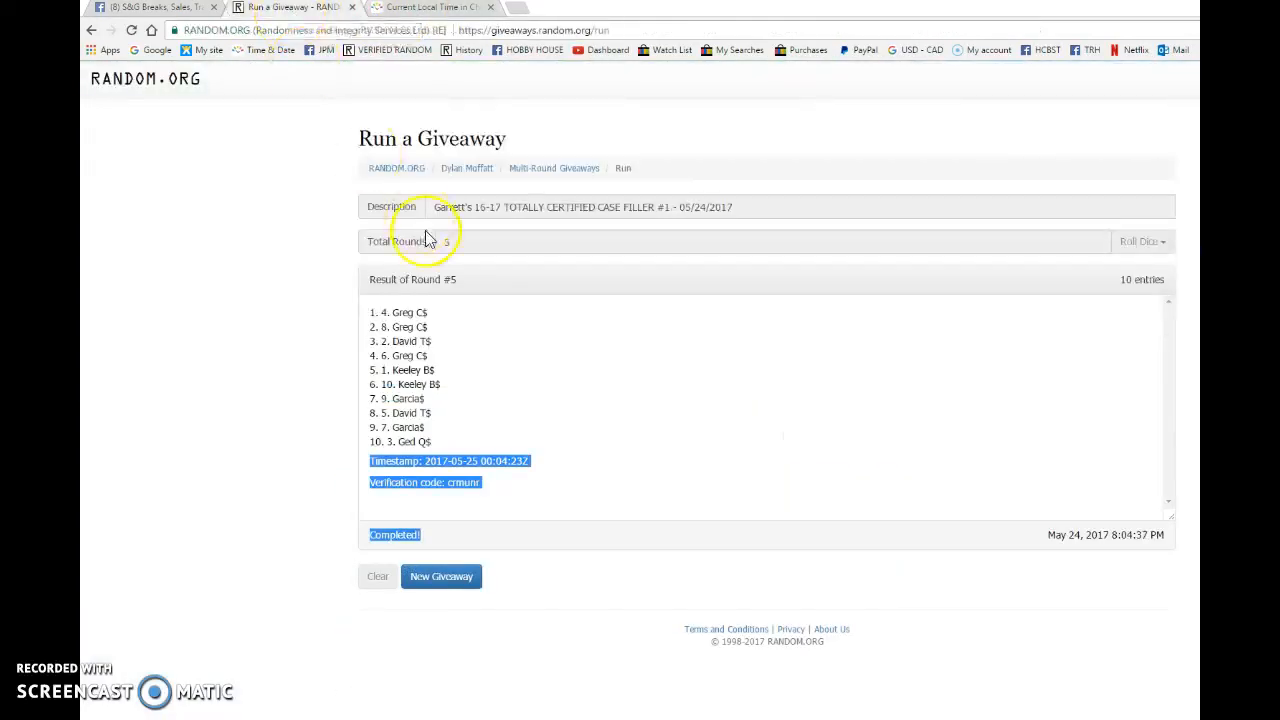
right_click(430, 335)
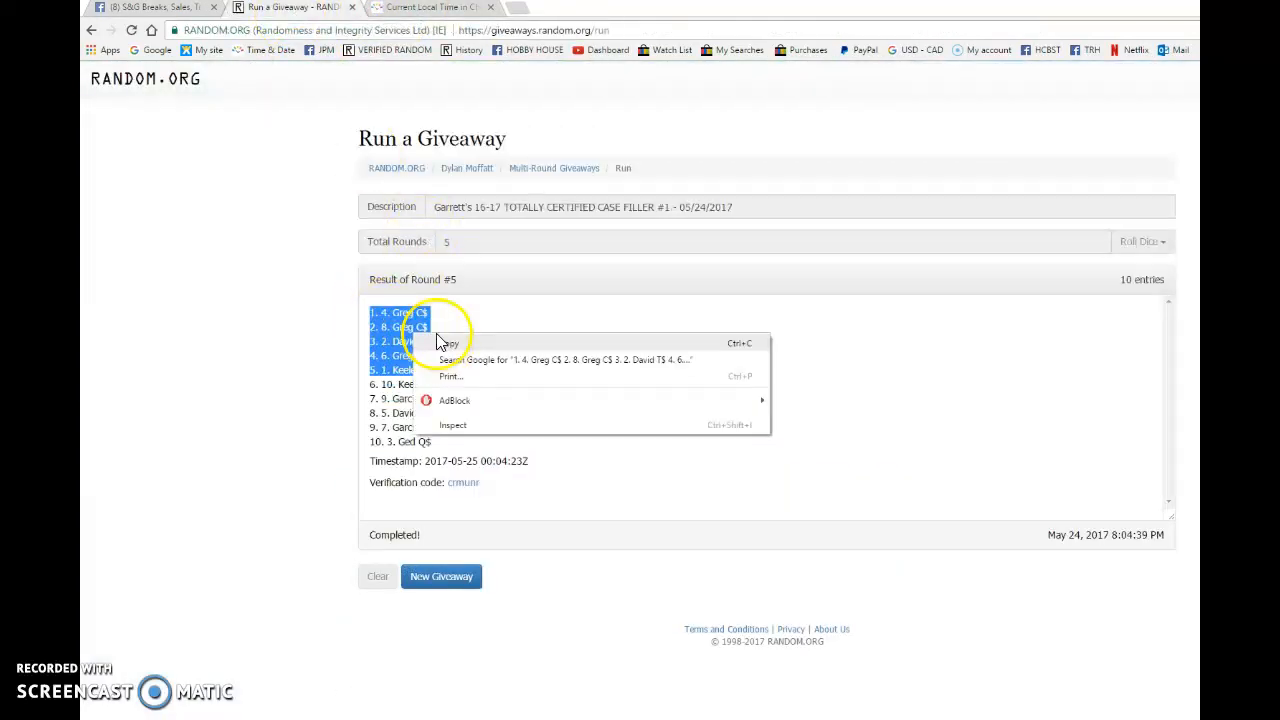